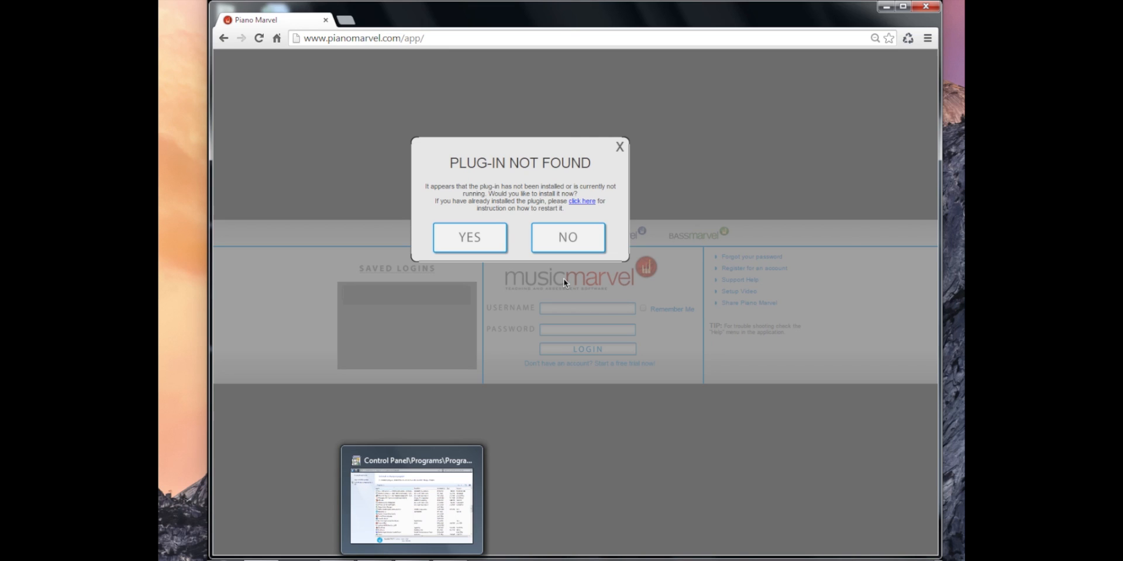
mouse_move(402, 43)
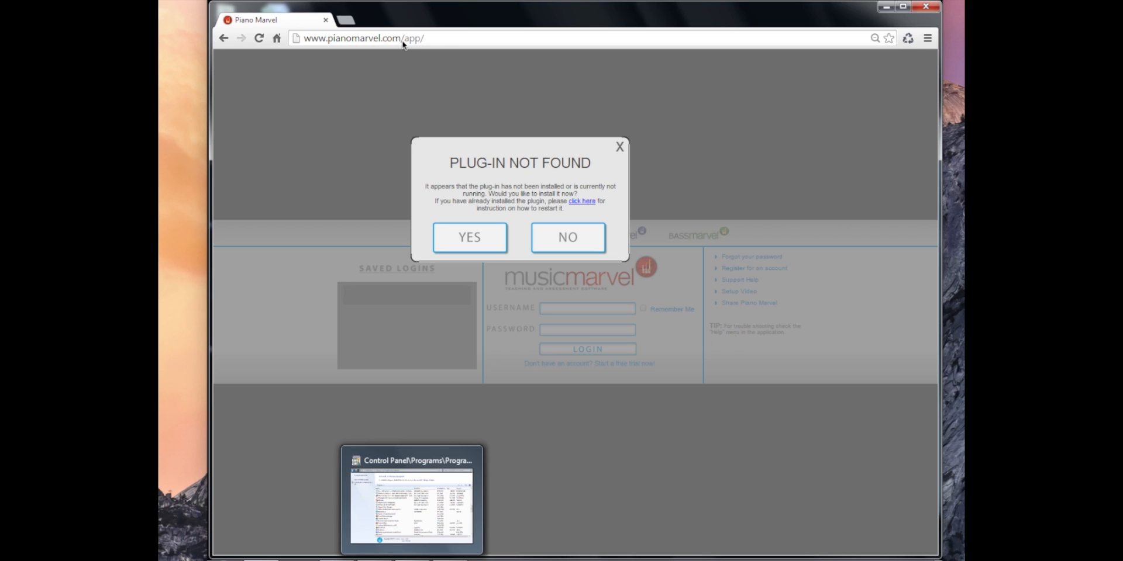
mouse_move(493, 97)
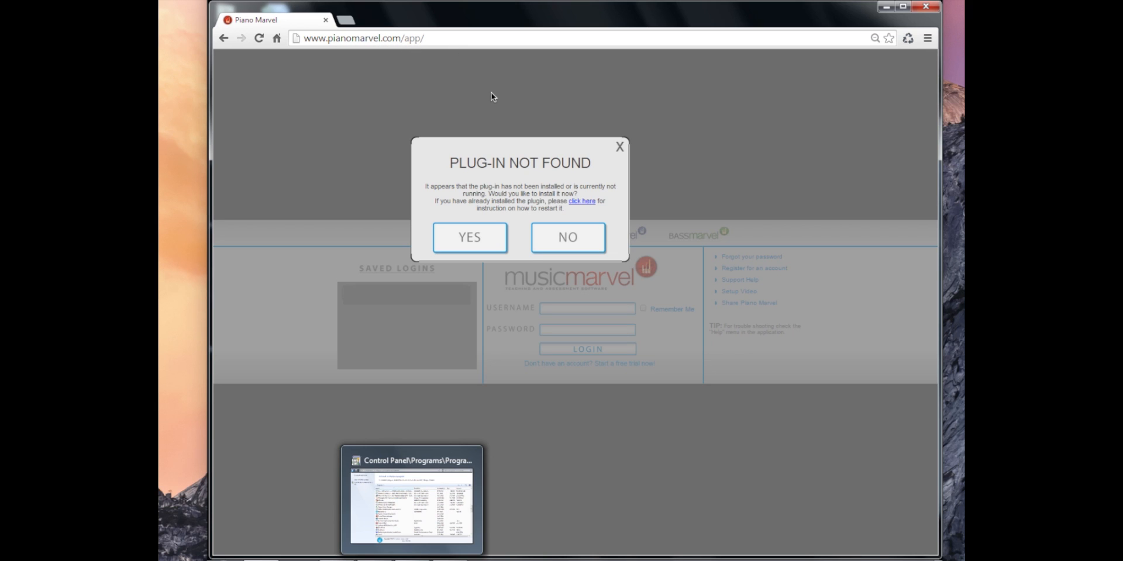
mouse_move(695, 500)
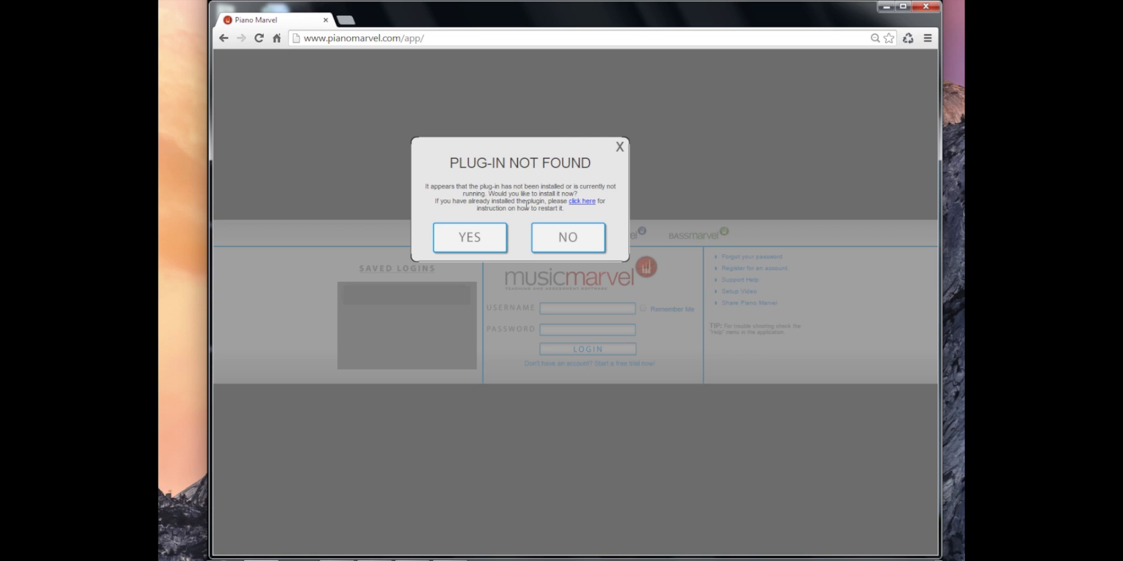
Accept installing the missing Piano Marvel plug-in to download PianoMarvelServiceSetup.msi.
click(469, 237)
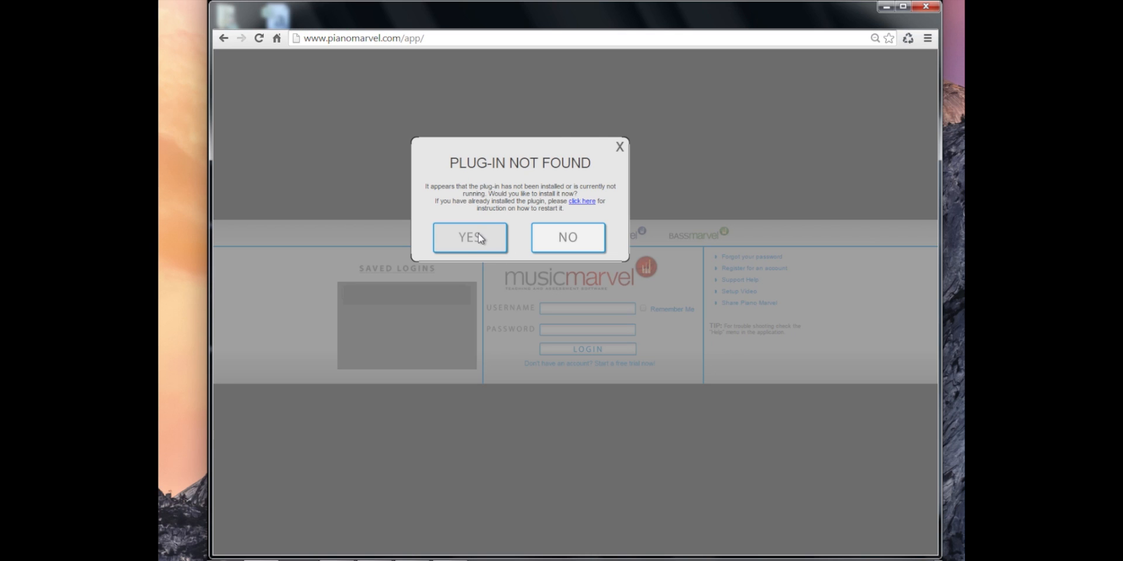
click(470, 237)
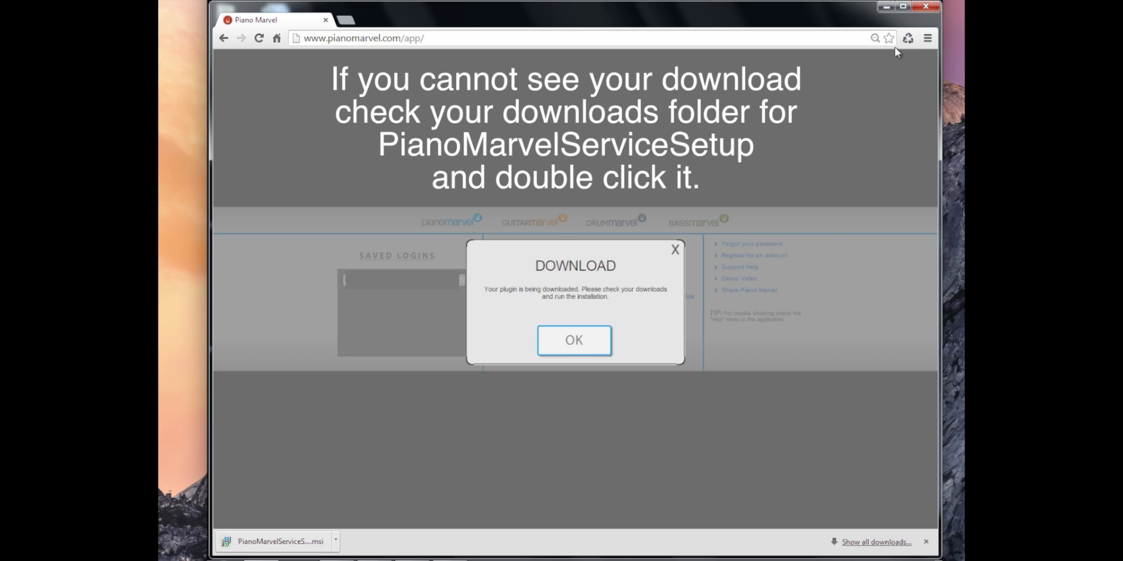
mouse_move(918, 40)
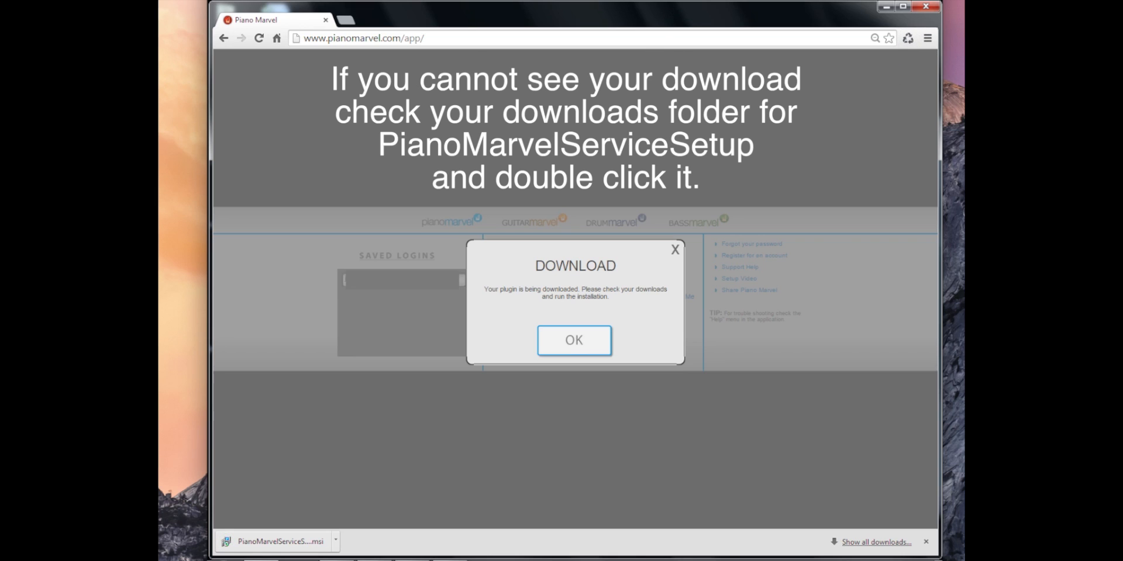
mouse_move(311, 529)
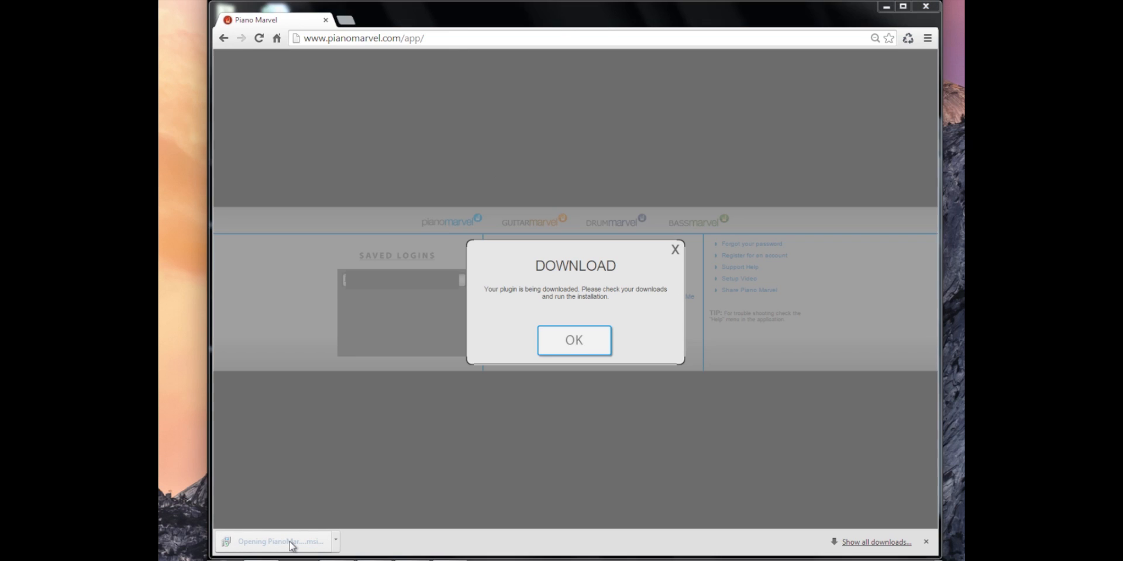
Run PianoMarvelServiceSetup.msi, install the Piano Marvel Plugin, and close the finished wizard.
click(575, 341)
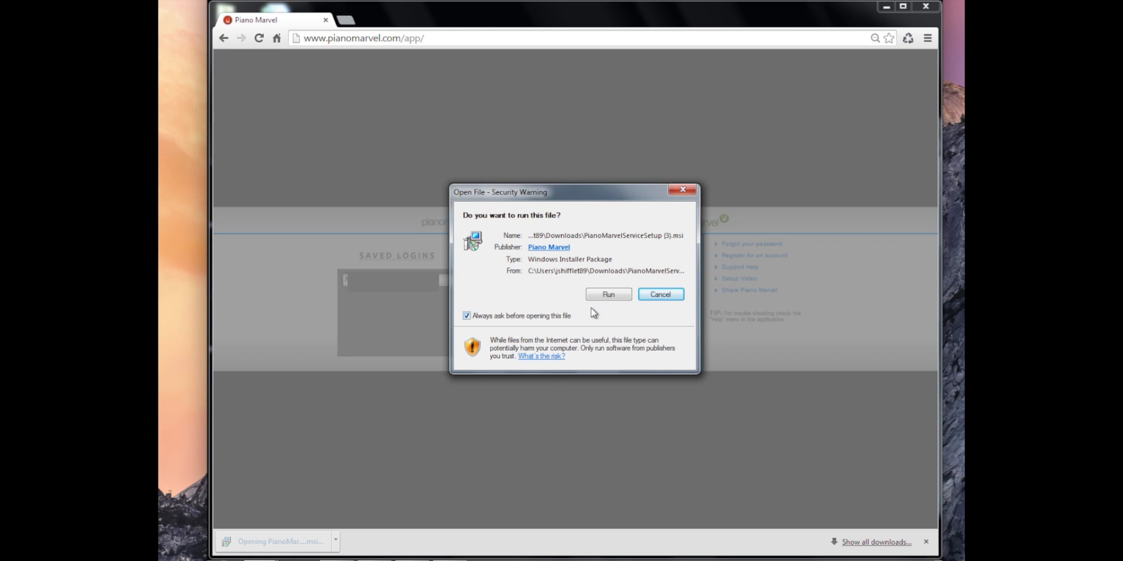
click(608, 294)
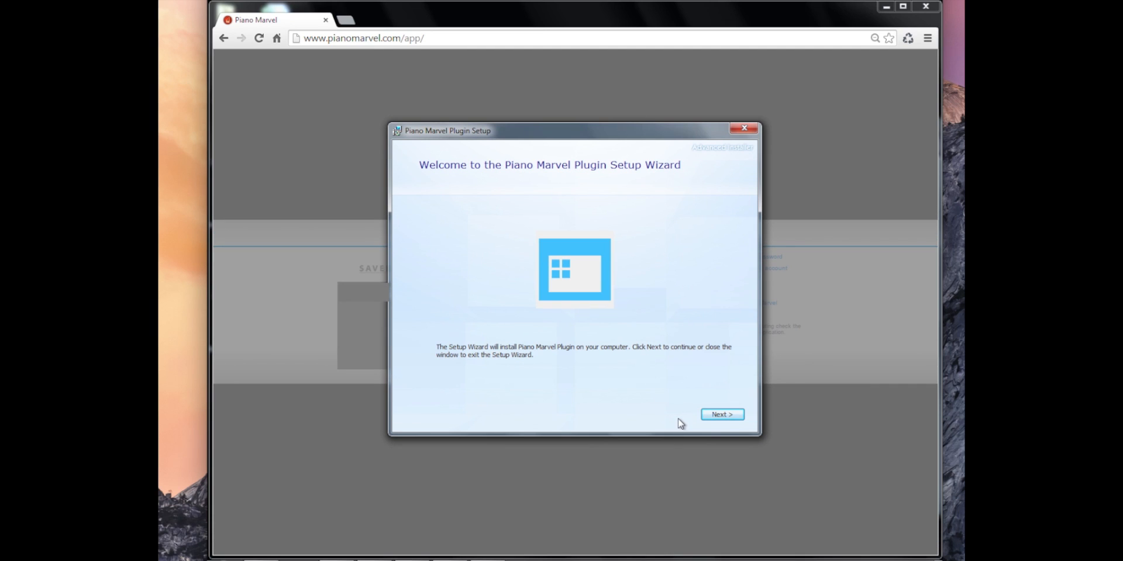
click(722, 414)
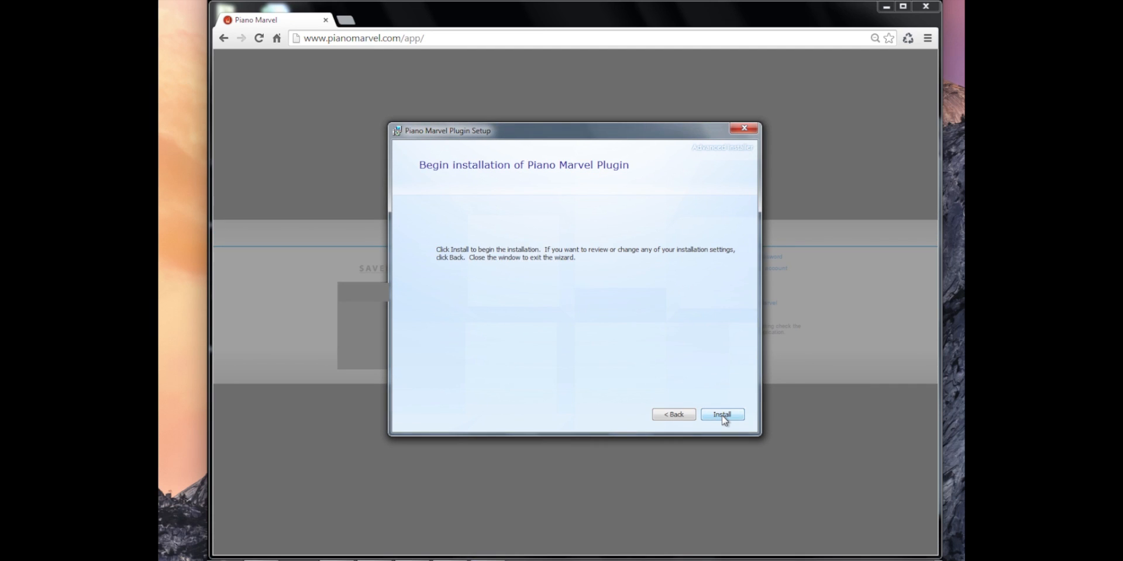
click(722, 414)
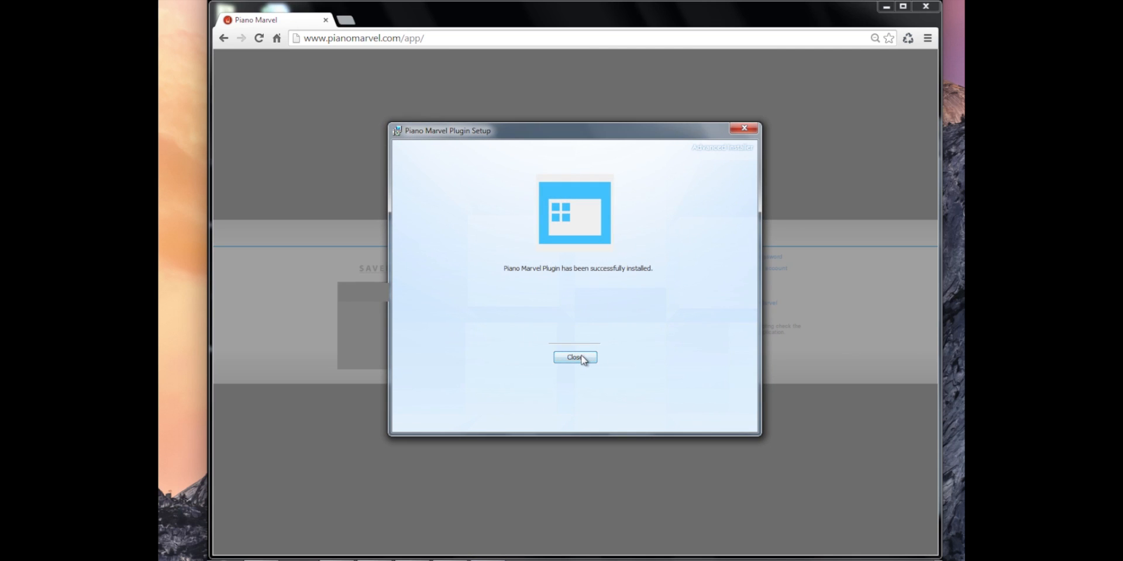
click(576, 358)
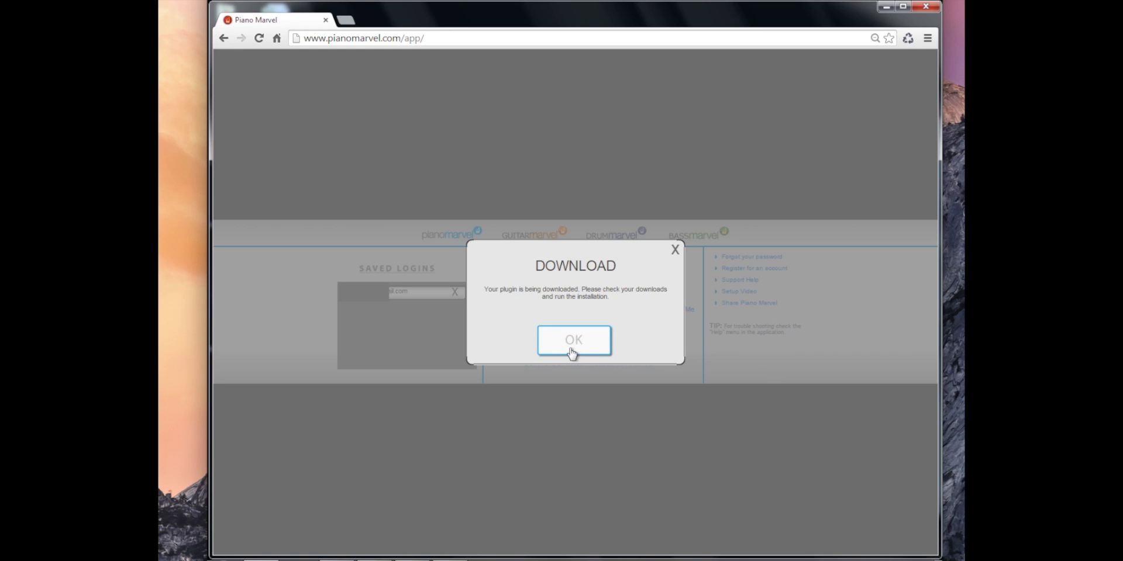
Dismiss the Download notice so the Method 4-A dashboard loads.
click(574, 340)
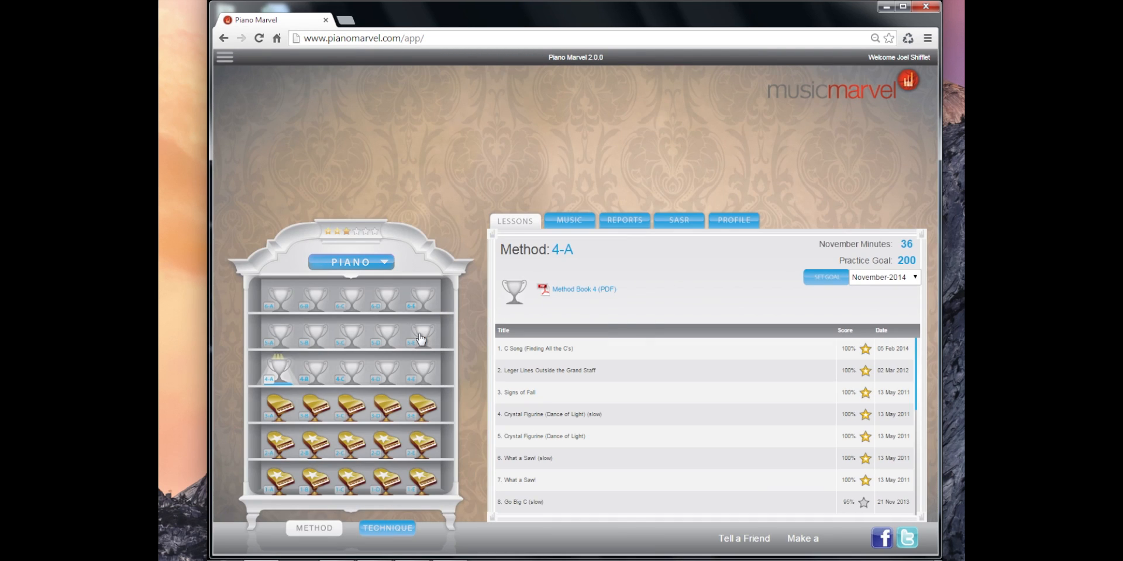
mouse_move(808, 177)
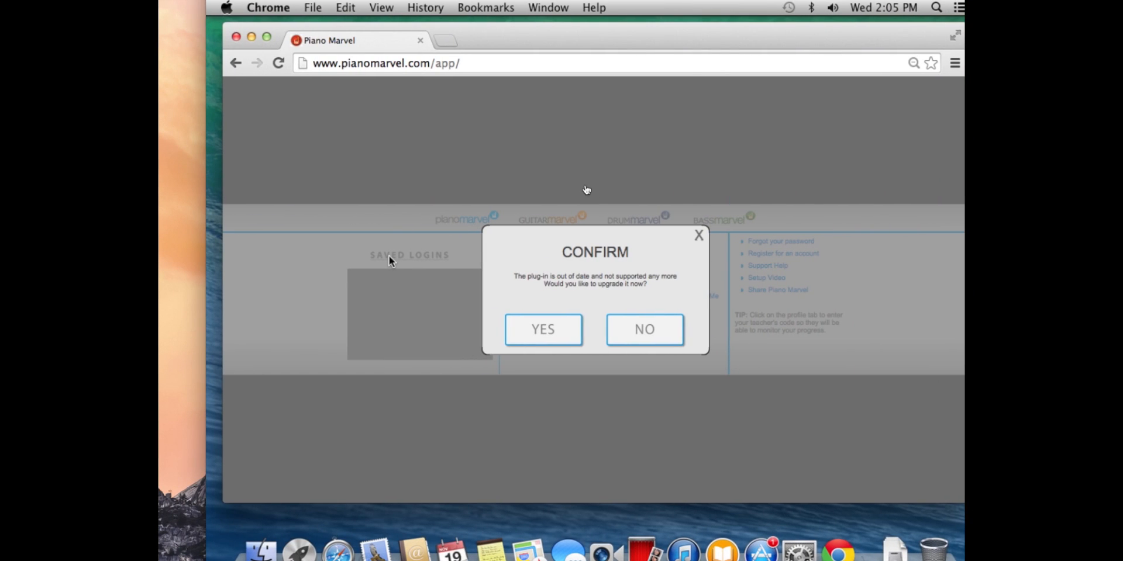
mouse_move(668, 136)
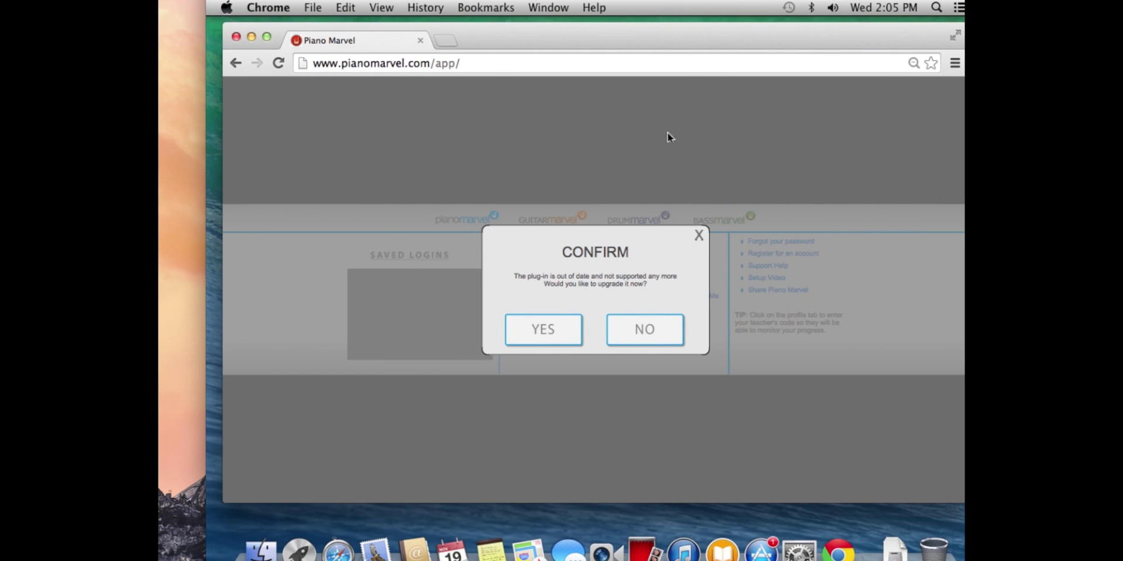
mouse_move(522, 261)
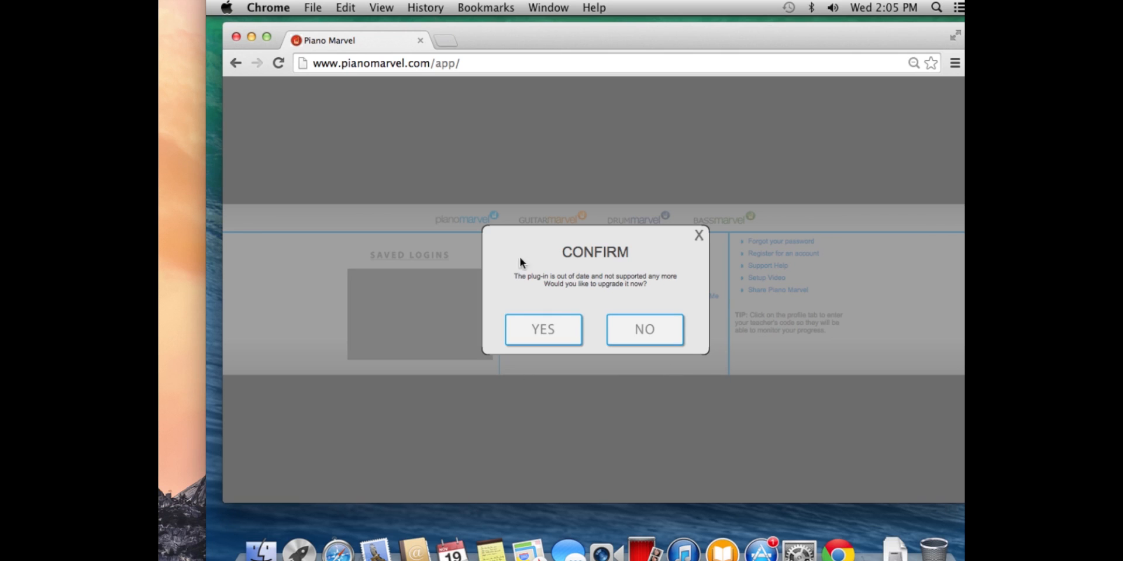
mouse_move(663, 290)
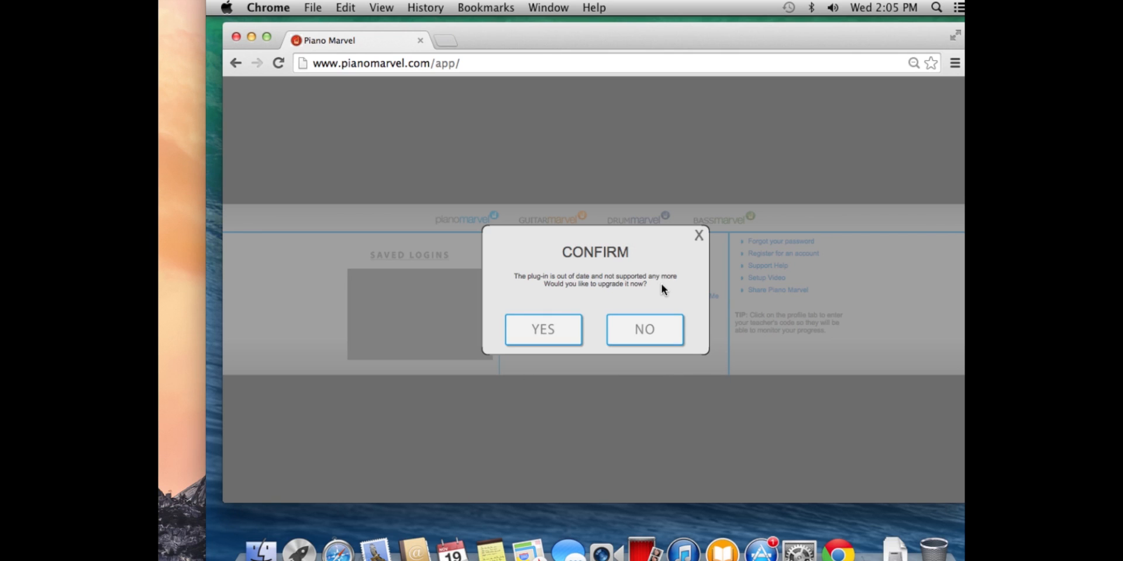
mouse_move(567, 298)
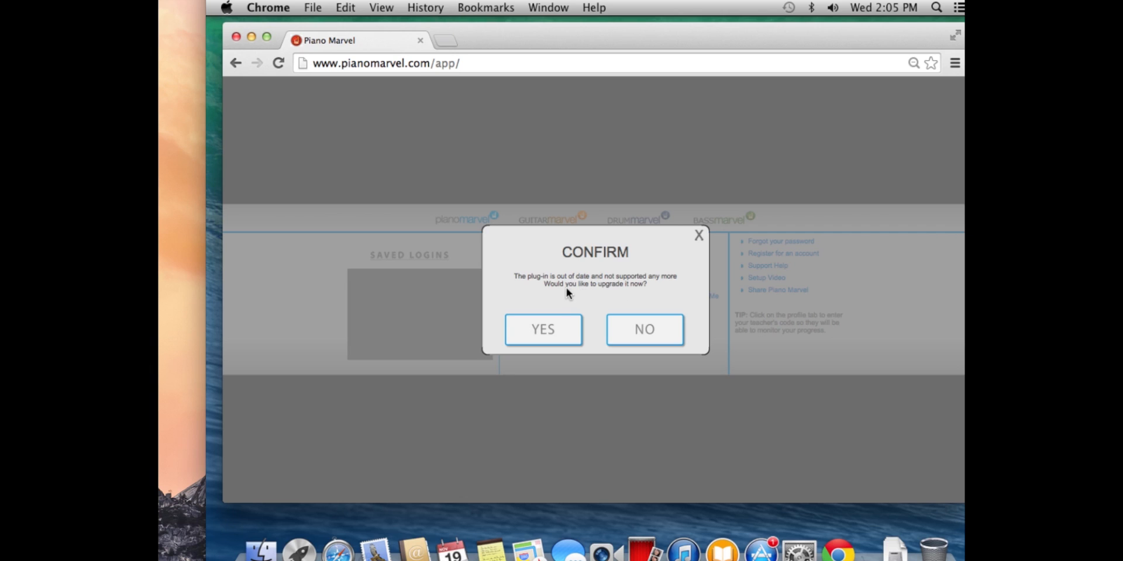
mouse_move(729, 286)
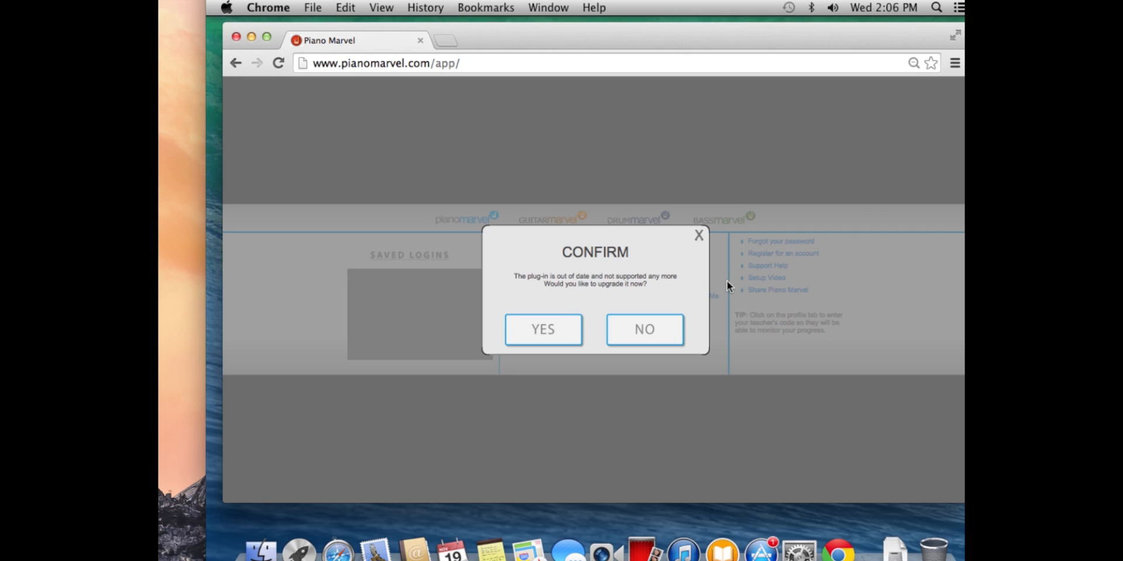
Accept upgrading the outdated plug-in to download PianoMarvelServiceSetup.dmg.
click(543, 330)
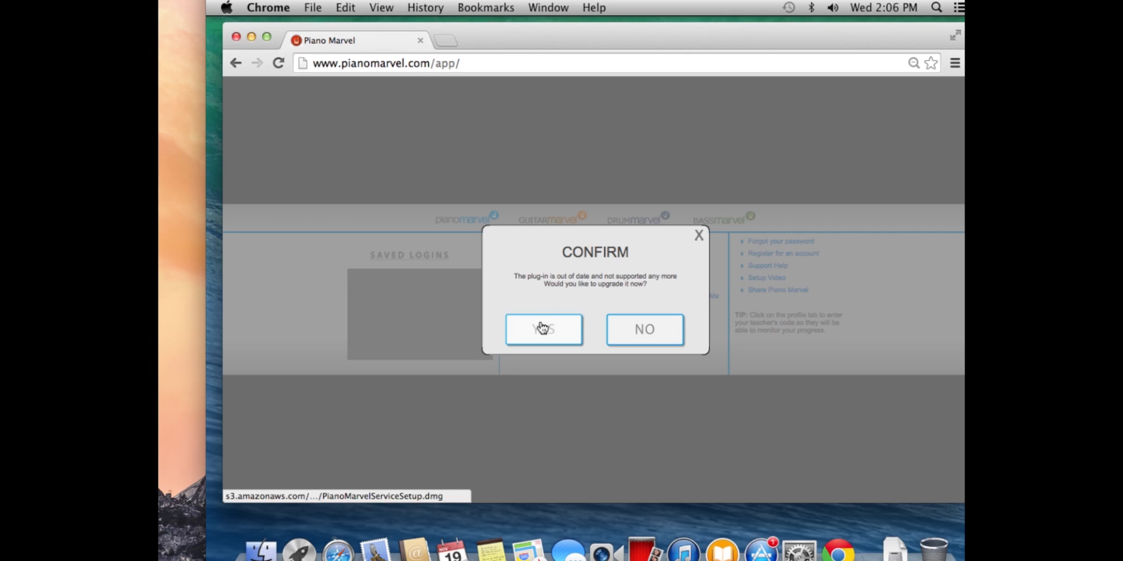
click(544, 329)
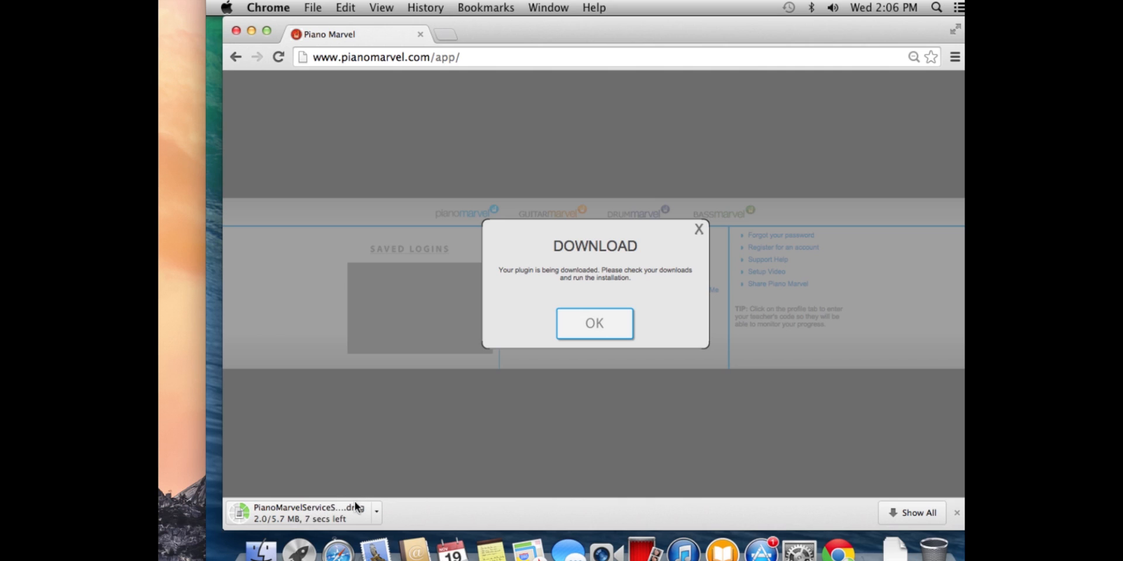
mouse_move(373, 488)
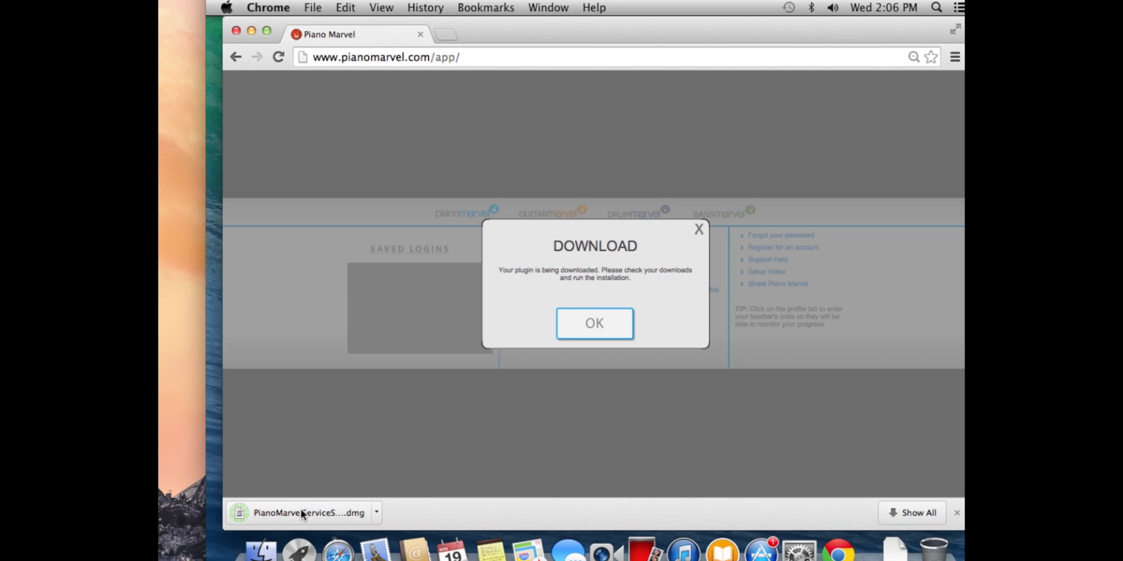
mouse_move(302, 513)
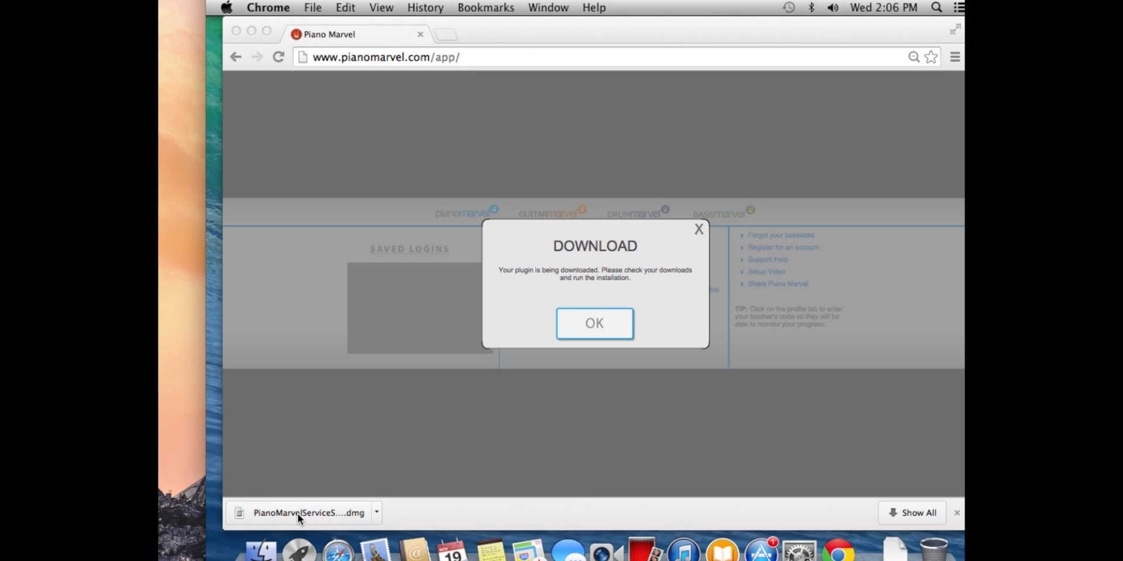
Open PianoMarvelServiceSetup.dmg and launch PianoMarvel.pkg from the mounted disk image.
click(303, 512)
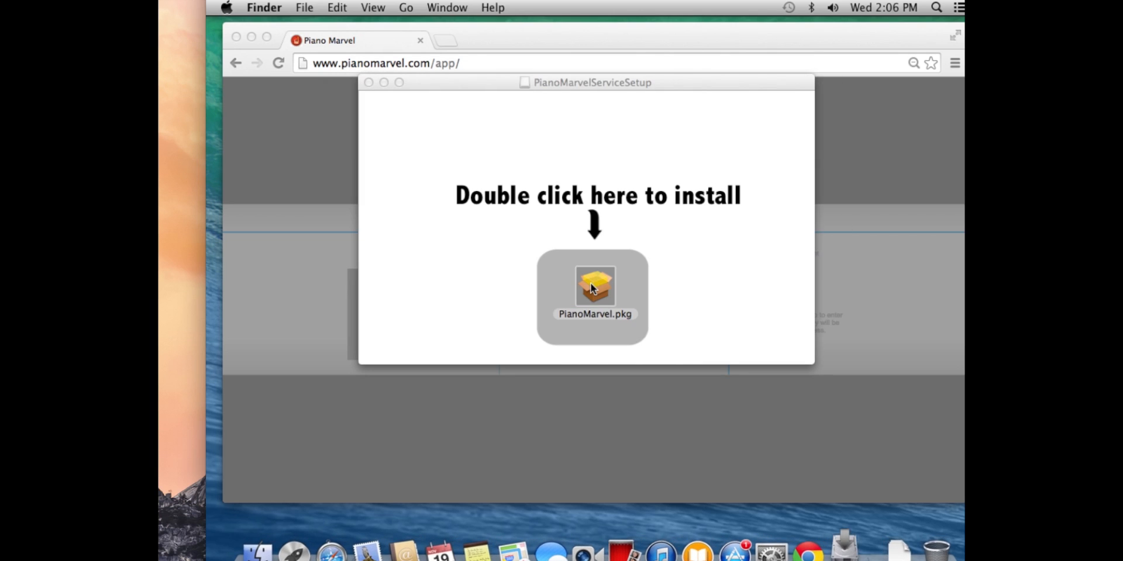
double_click(595, 286)
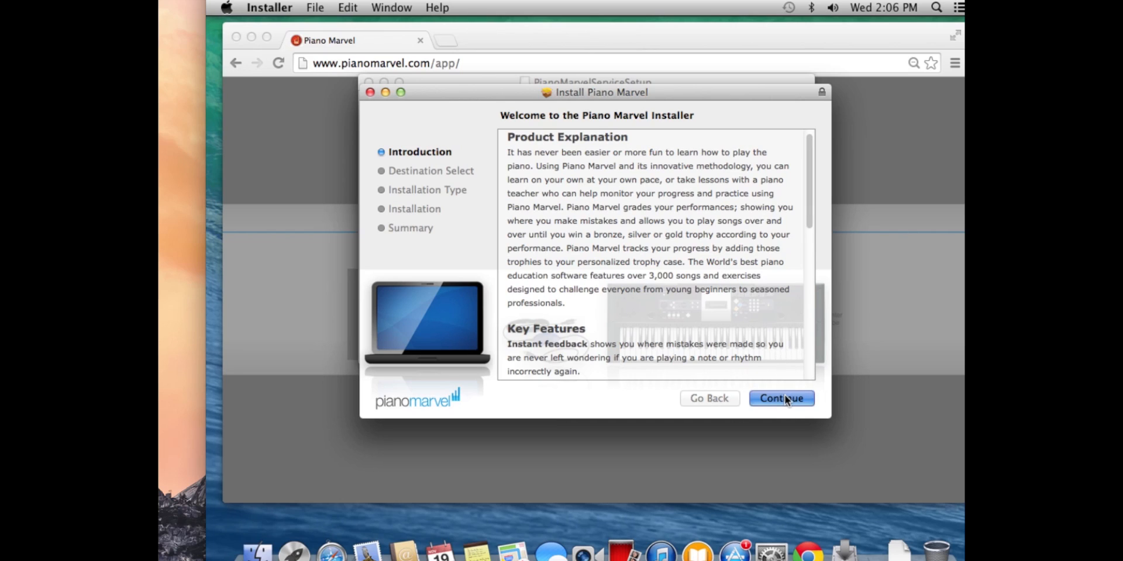
Start the standard Piano Marvel install on Macintosh HD, authorizing with the admin password.
click(781, 398)
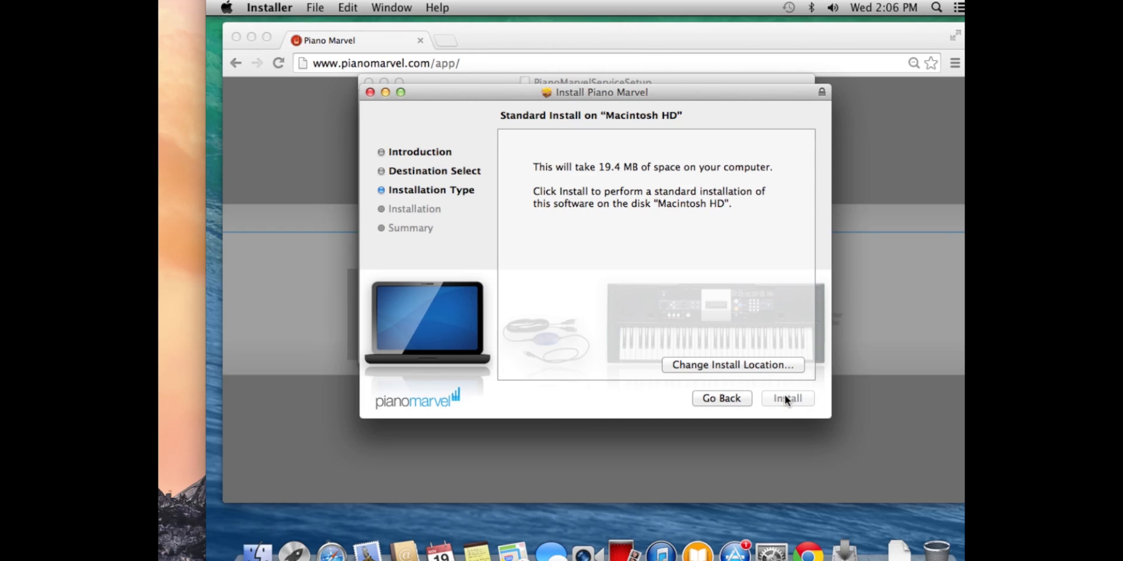
click(788, 398)
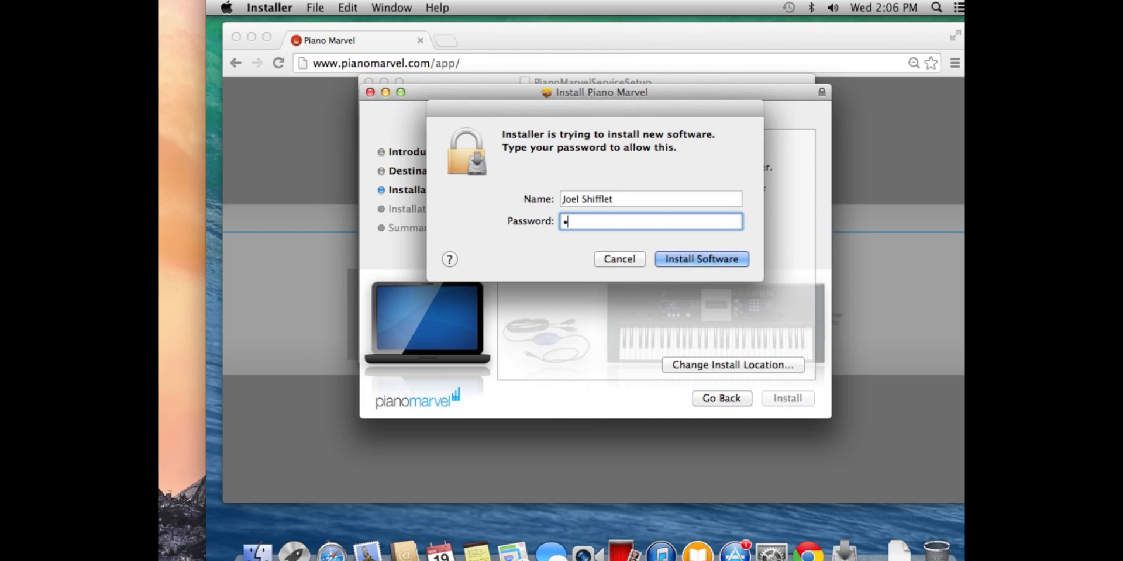
text(•••••)
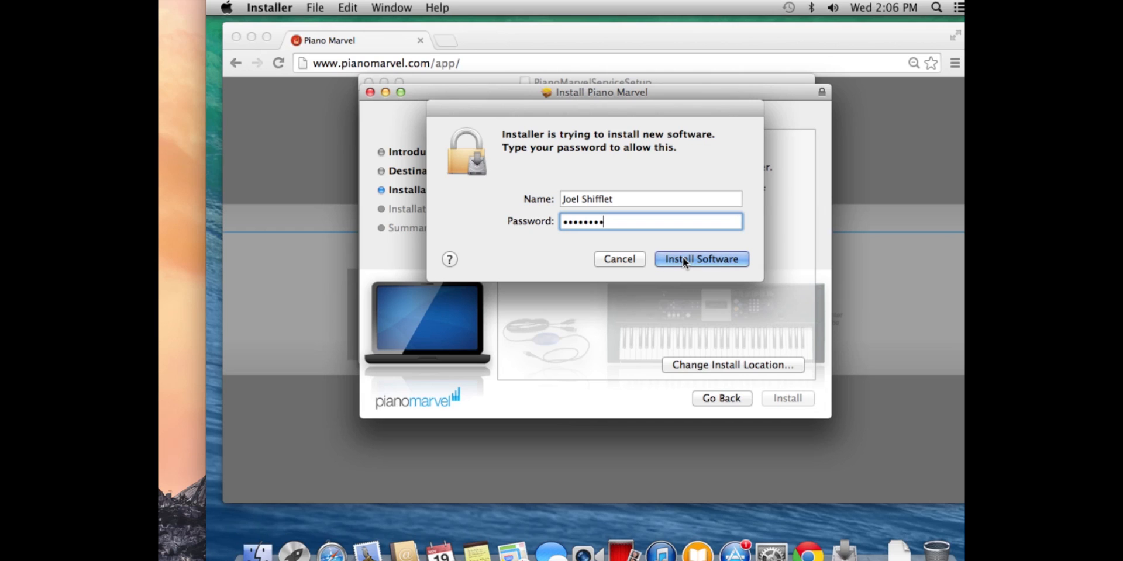
click(702, 259)
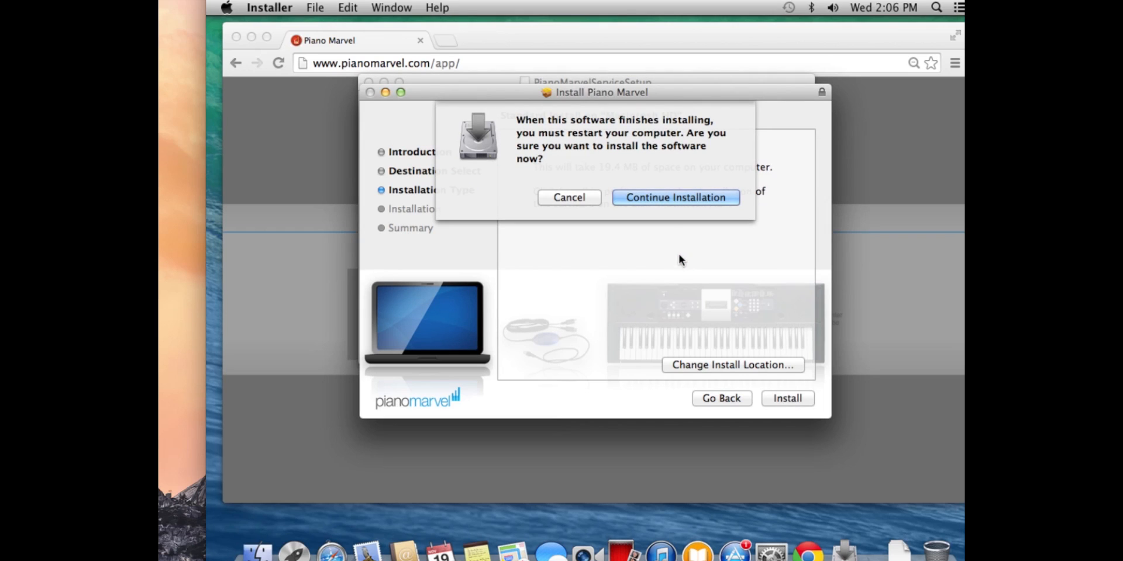
mouse_move(674, 203)
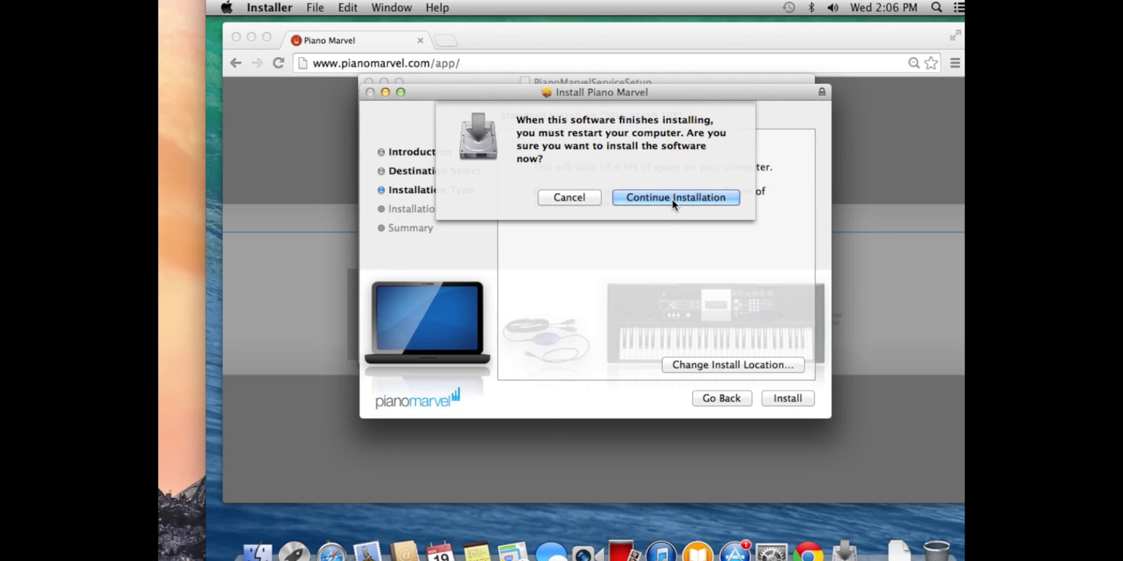
mouse_move(674, 133)
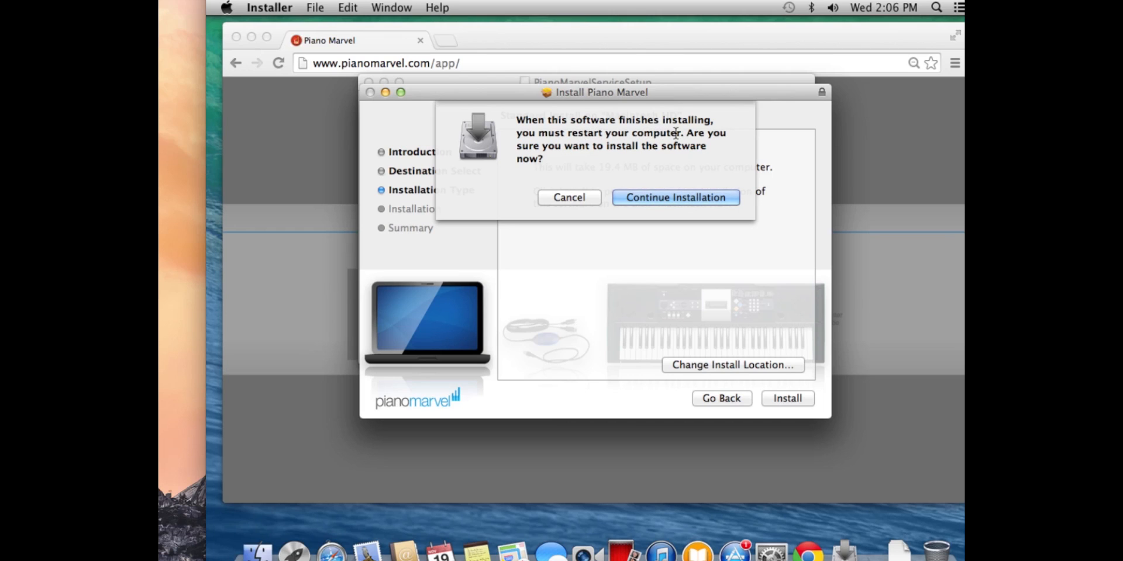
mouse_move(496, 295)
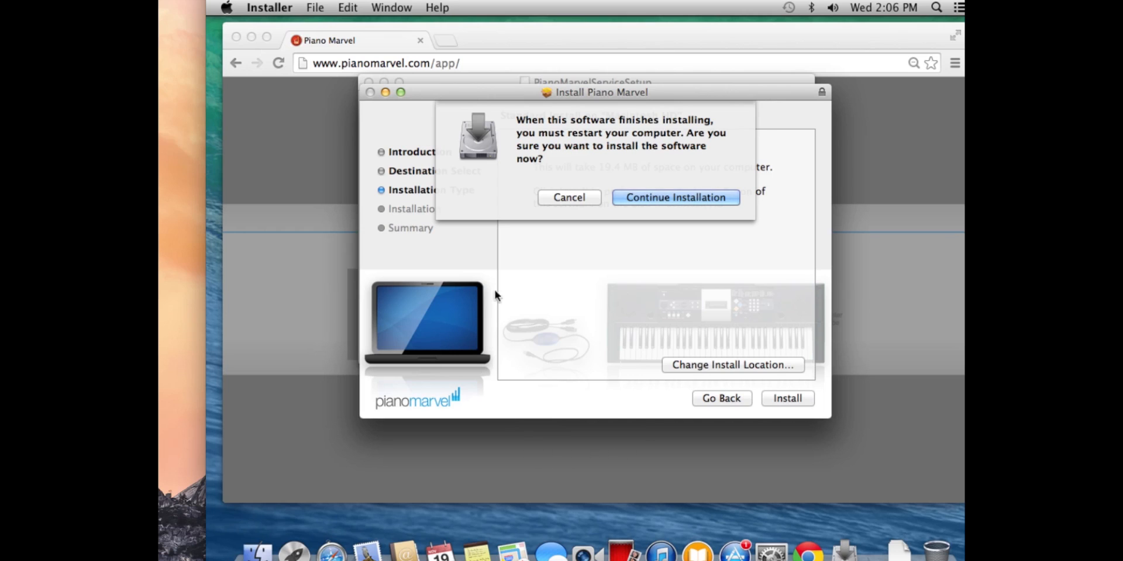
mouse_move(661, 242)
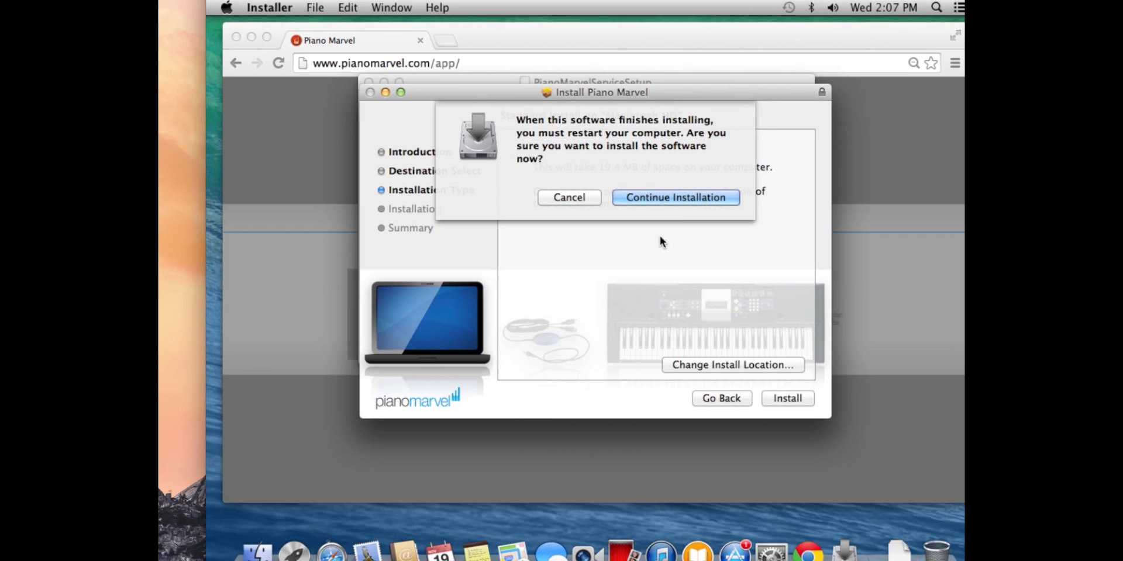
mouse_move(663, 245)
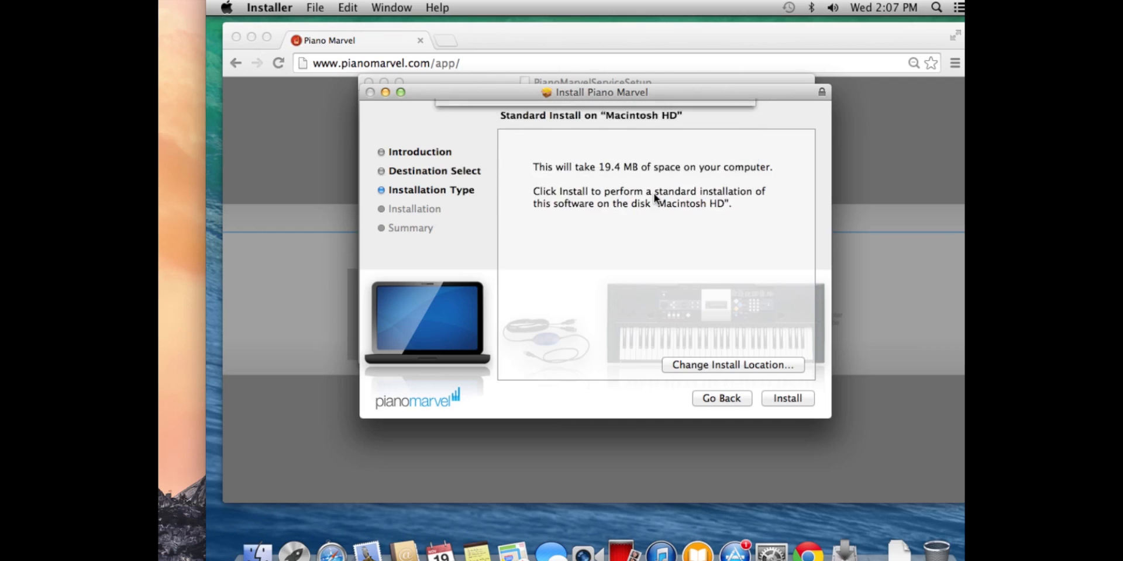
Continue past the restart warning until the Summary page reports a successful install.
click(787, 398)
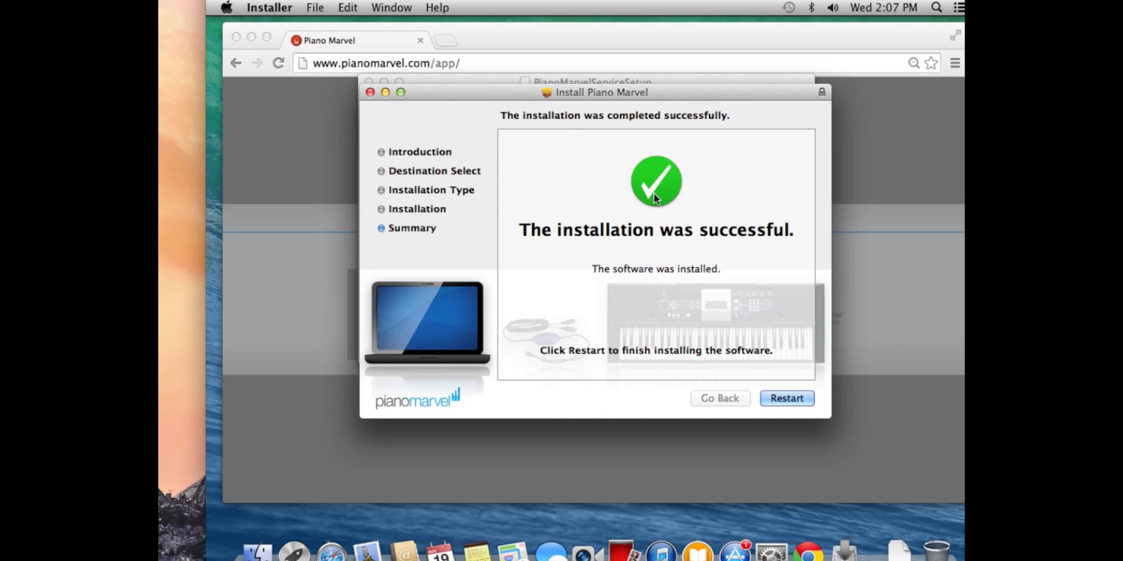
mouse_move(788, 440)
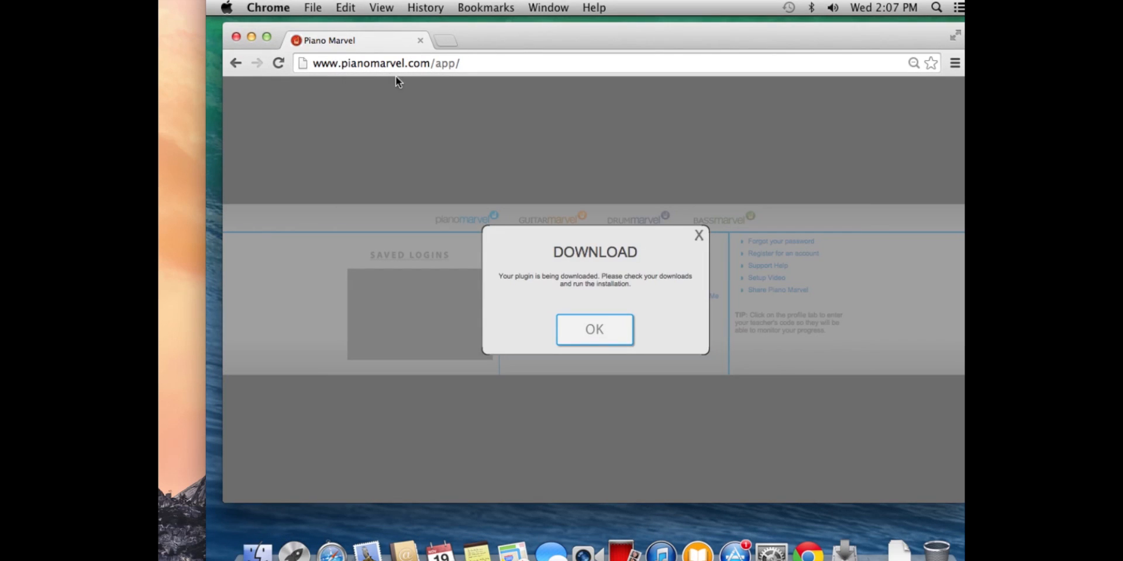
mouse_move(474, 95)
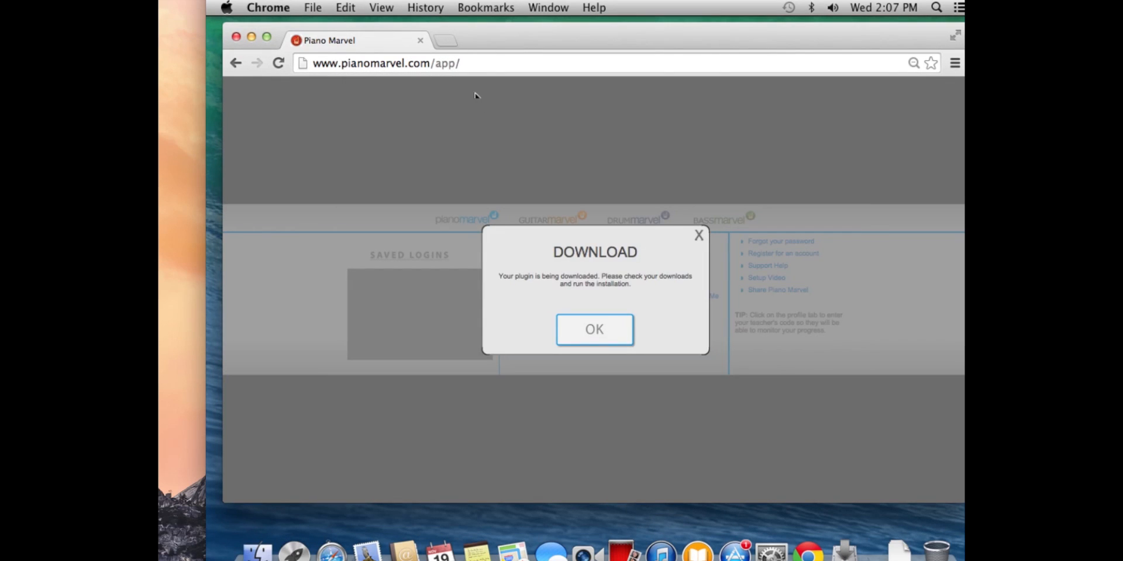
mouse_move(523, 161)
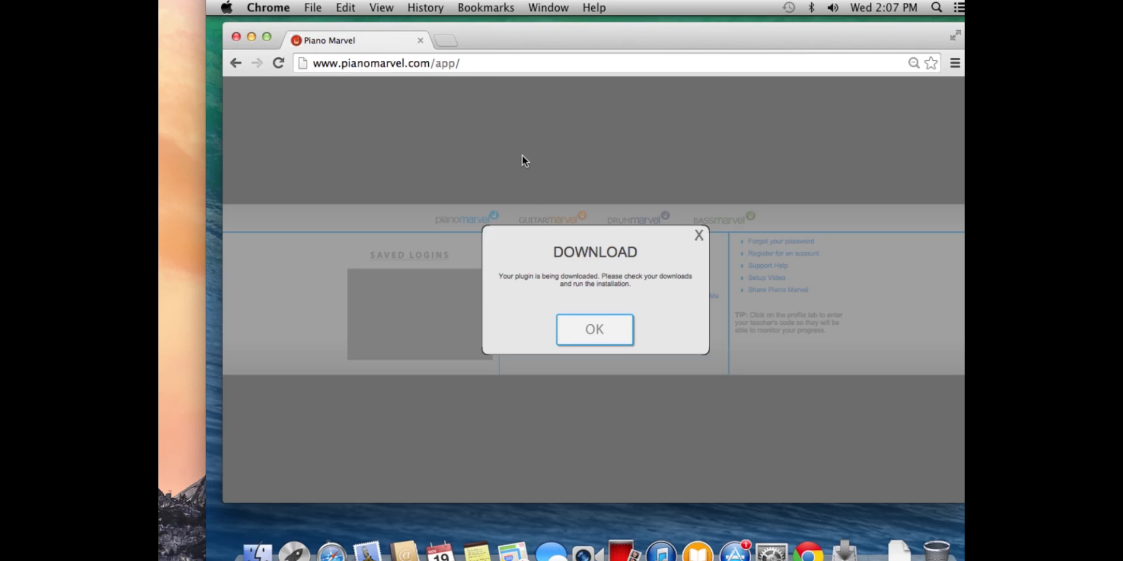